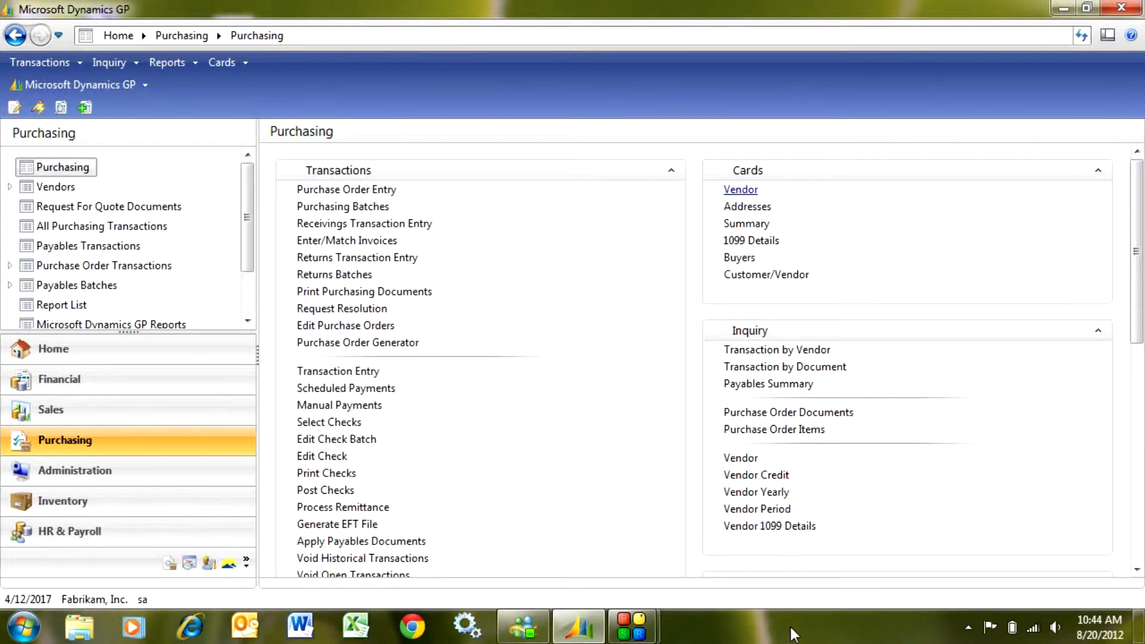
{"action": "mouse_move", "coordinate": [161, 445]}
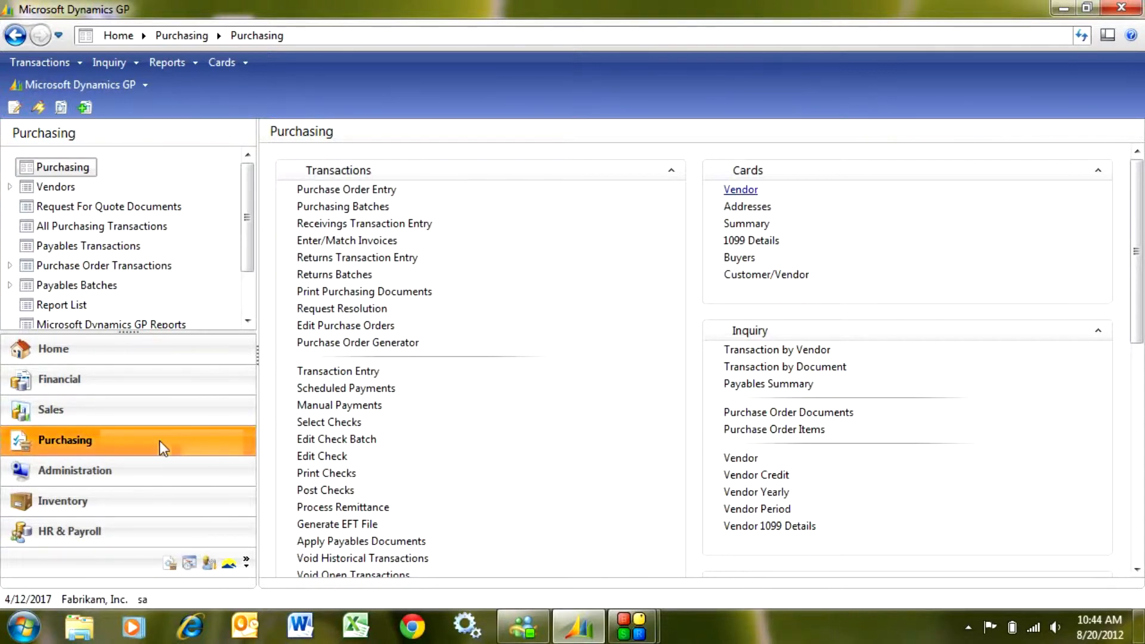
{"action": "mouse_move", "coordinate": [741, 197]}
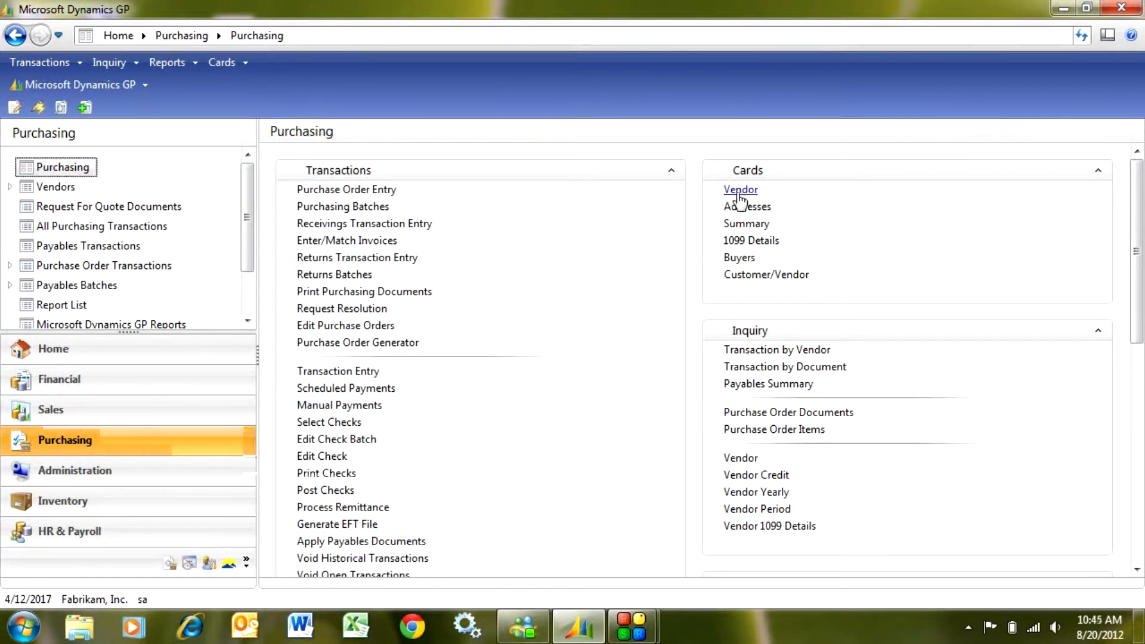
Create vendor ID ABC0003 in Vendor Maintenance with name, short name and check name ABC Supply.
{"action": "left_click", "coordinate": [740, 190]}
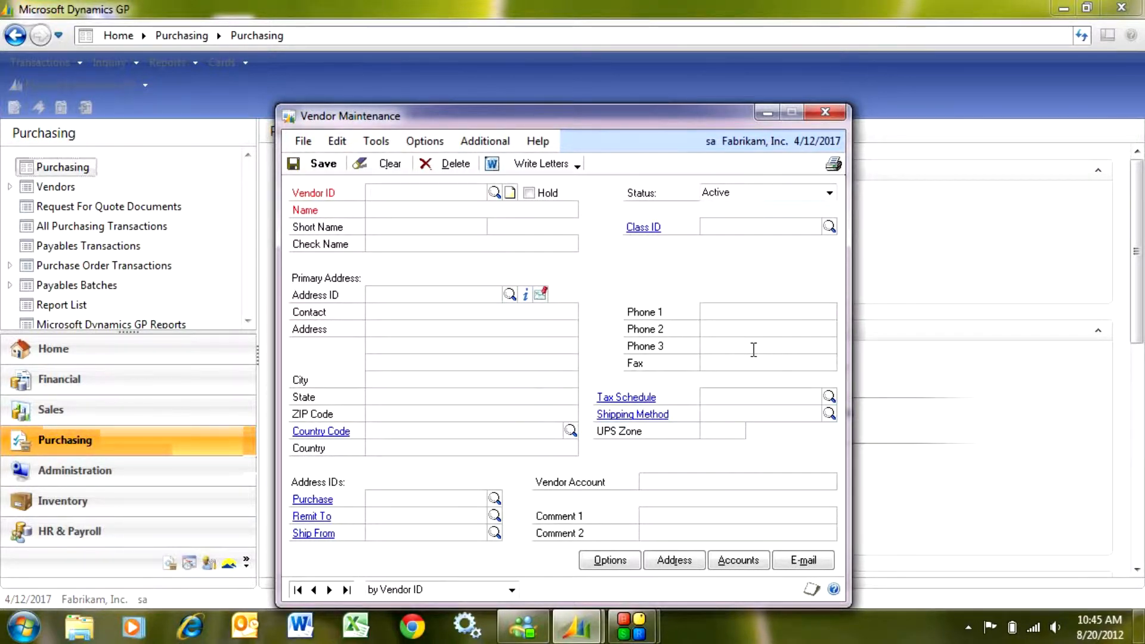
{"action": "type", "text": "ABC"}
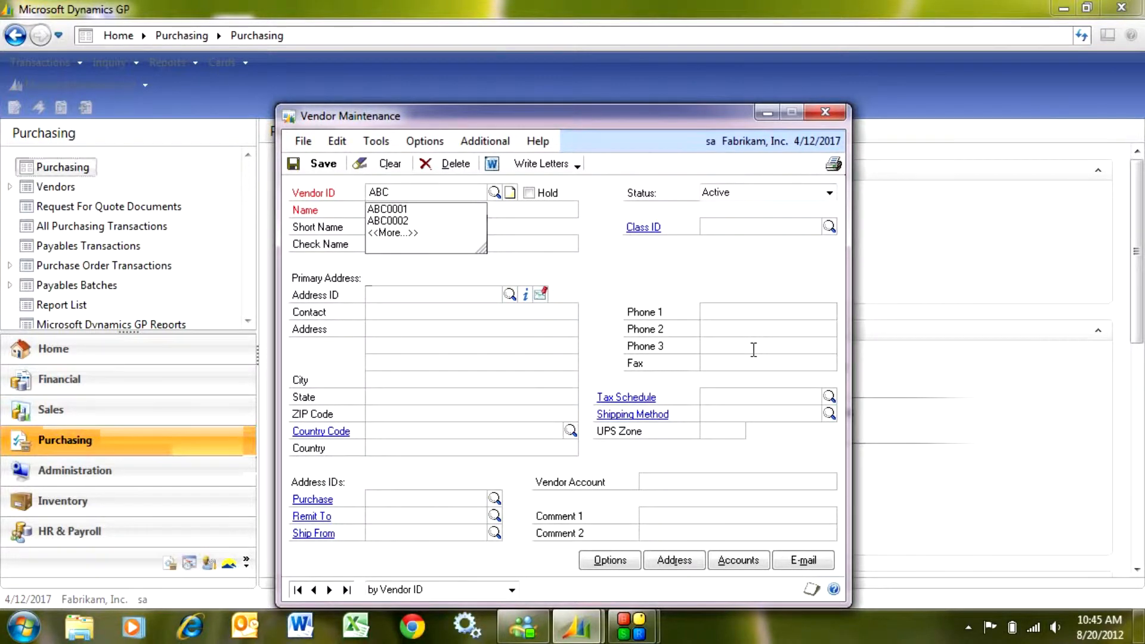
{"action": "type", "text": "0003"}
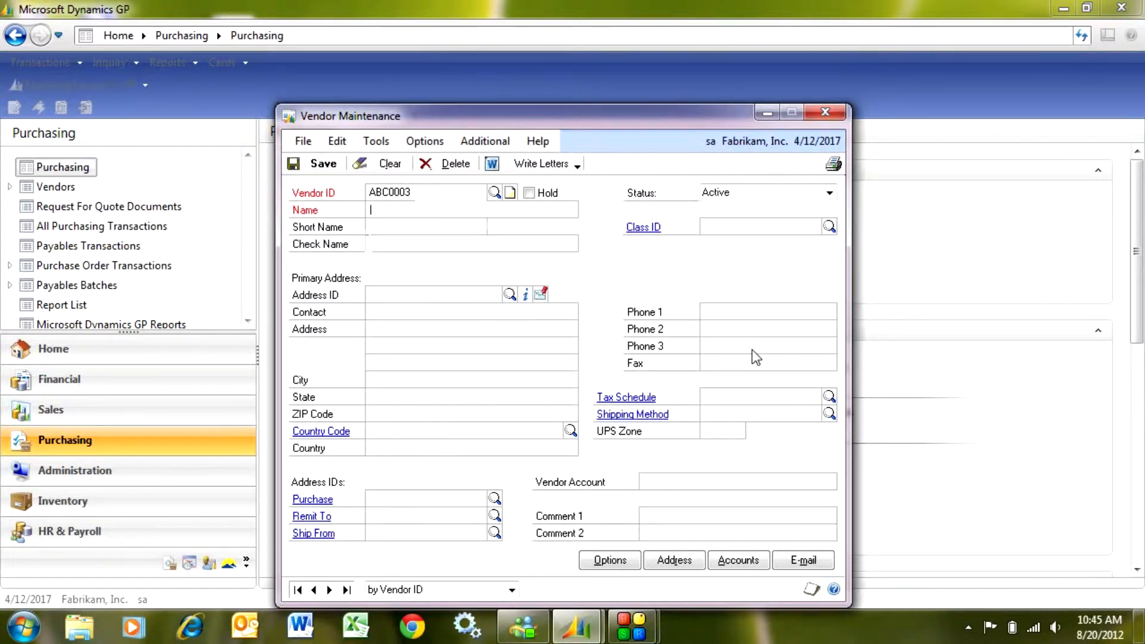
{"action": "type", "text": "ABC Supply"}
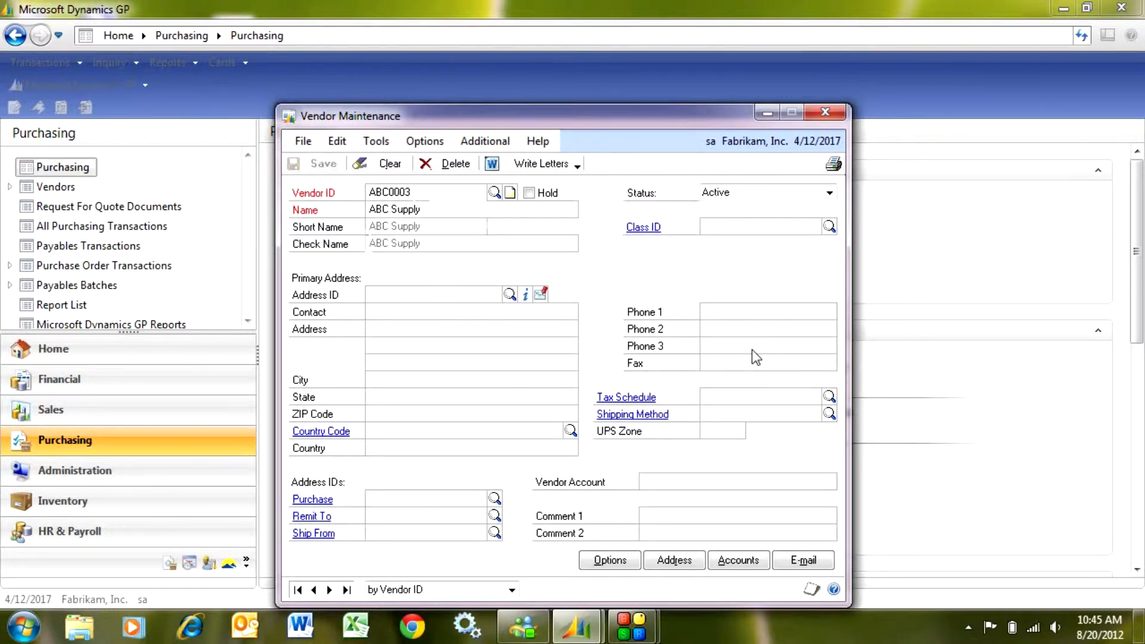
{"action": "left_click", "coordinate": [760, 227]}
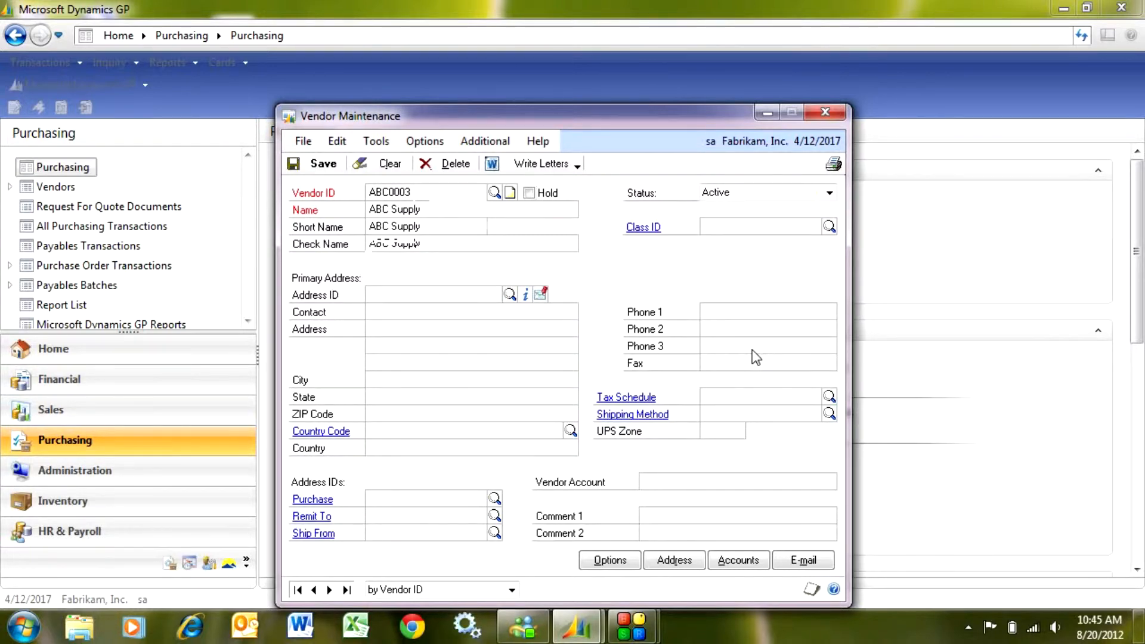
Assign vendor class USA-US-C, bringing tax schedule USAUSSTCITY+0 and shipping method GROUND.
{"action": "left_click", "coordinate": [828, 226]}
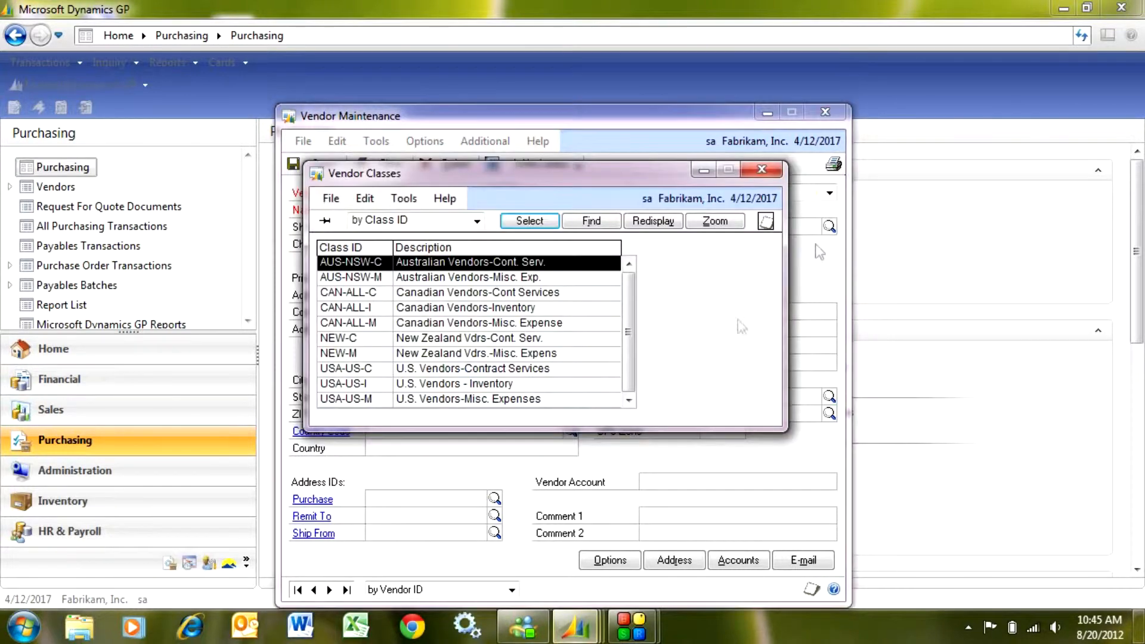
{"action": "left_click", "coordinate": [472, 369]}
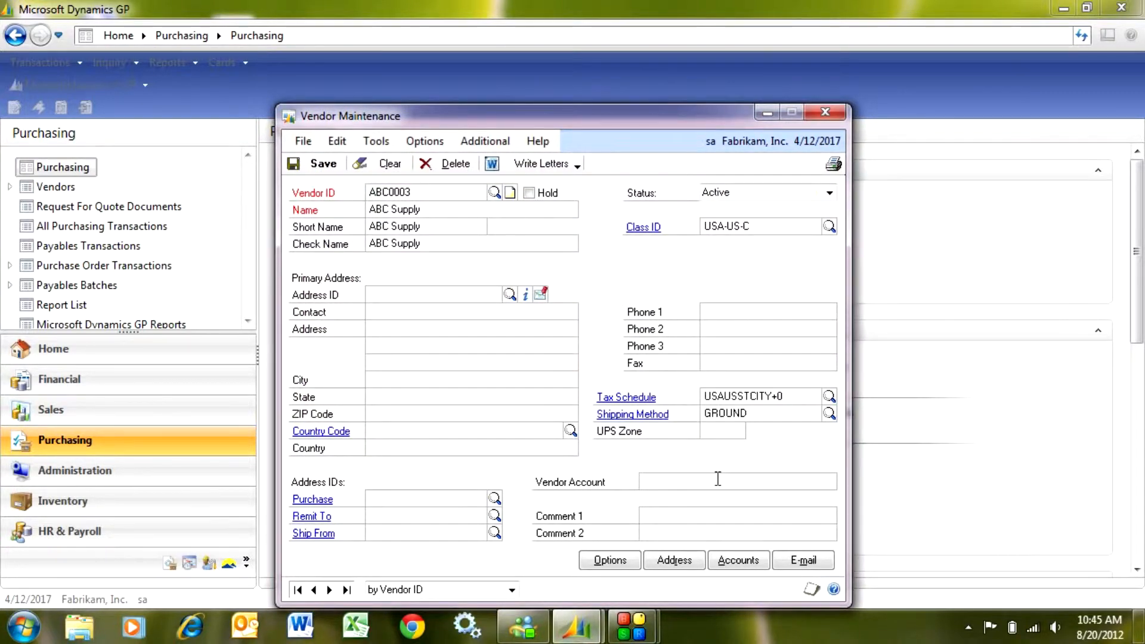
{"action": "left_click", "coordinate": [430, 295]}
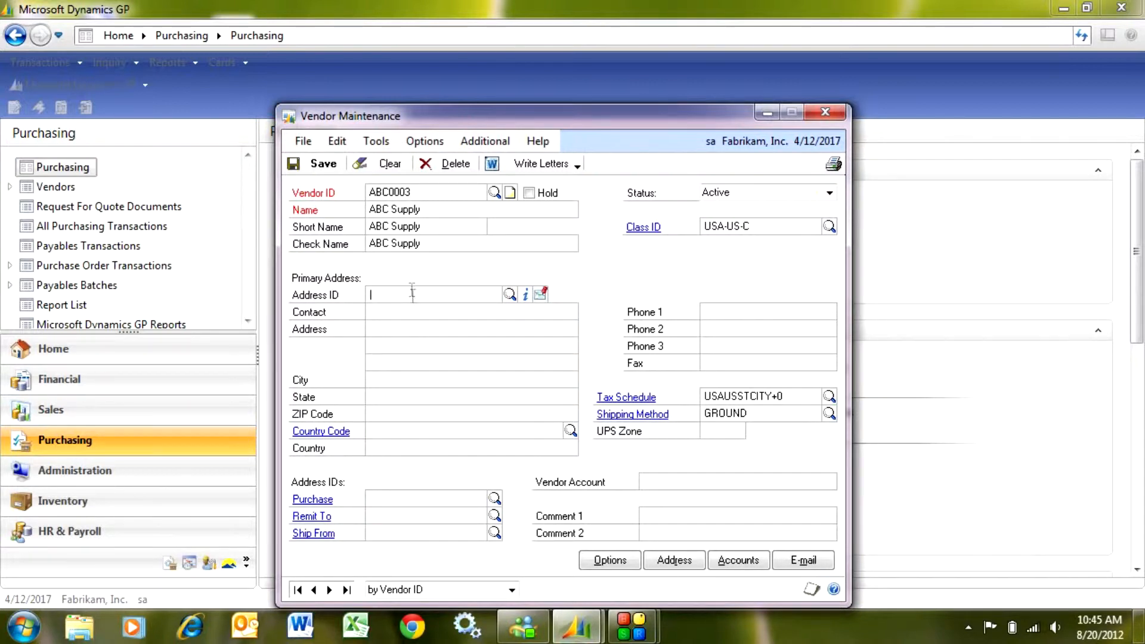
{"action": "mouse_move", "coordinate": [472, 438]}
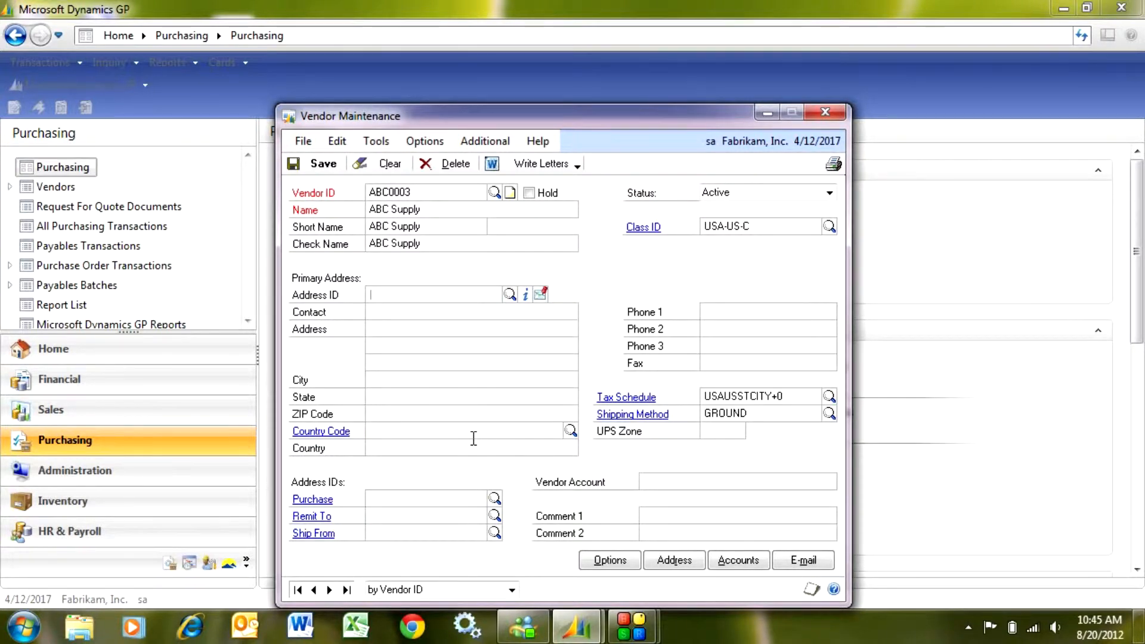
Enter PRIMARY address 1234 Main, San Diego, CA 91935 for purchase, remit-to and ship-from.
{"action": "type", "text": "PRIMARY"}
{"action": "left_click", "coordinate": [471, 329]}
{"action": "type", "text": "12"}
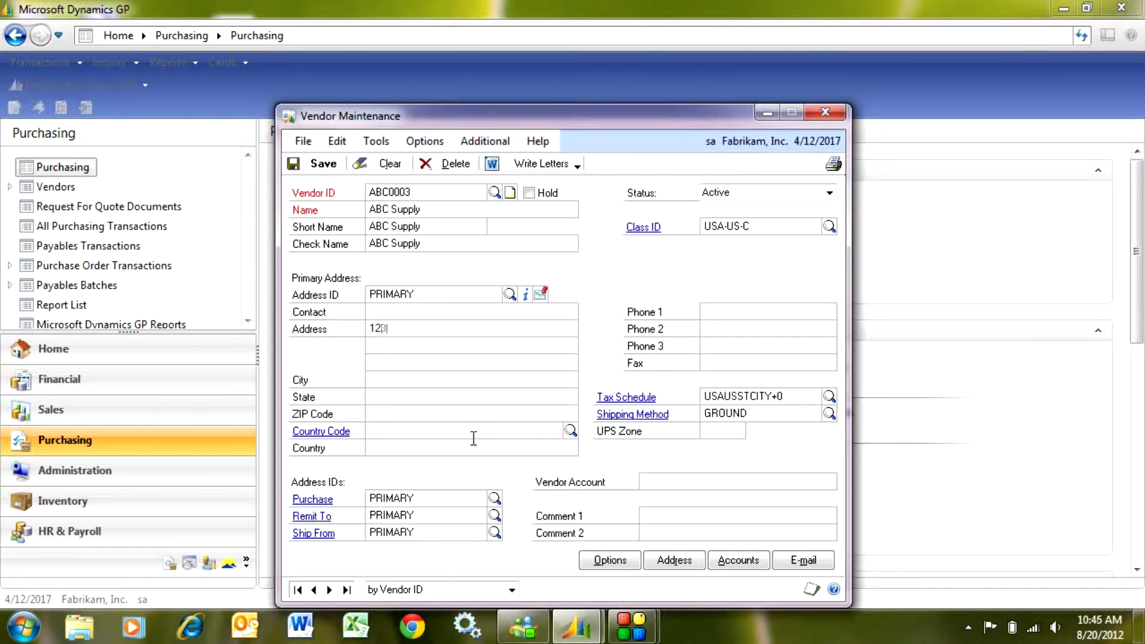
{"action": "type", "text": "4 Main"}
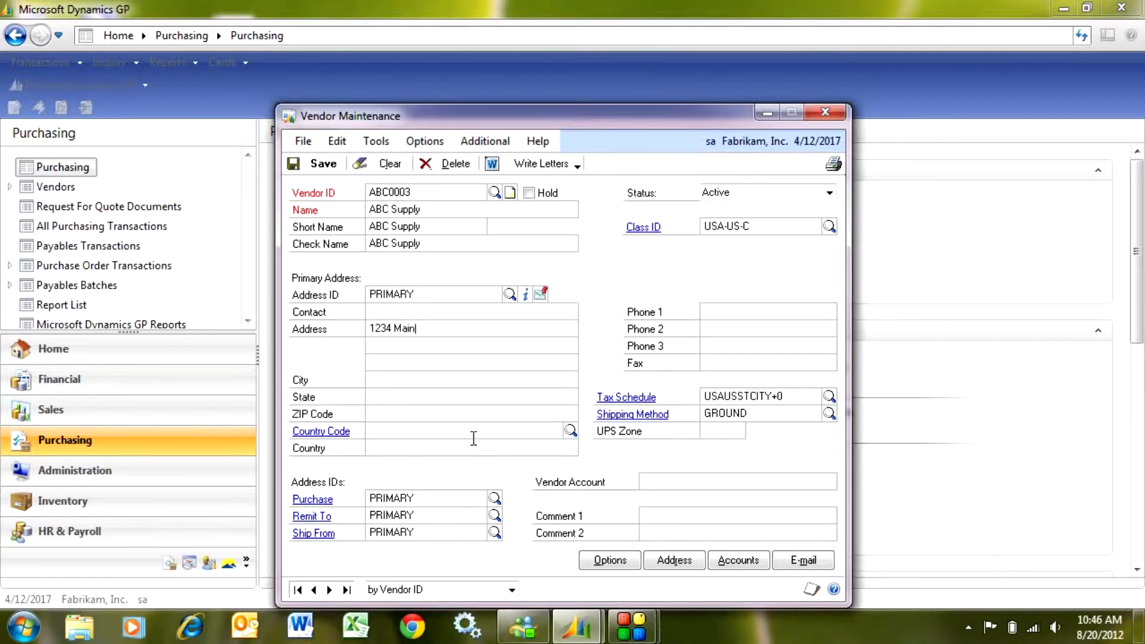
{"action": "type", "text": "San Diego"}
{"action": "left_click", "coordinate": [471, 414]}
{"action": "type", "text": "91935"}
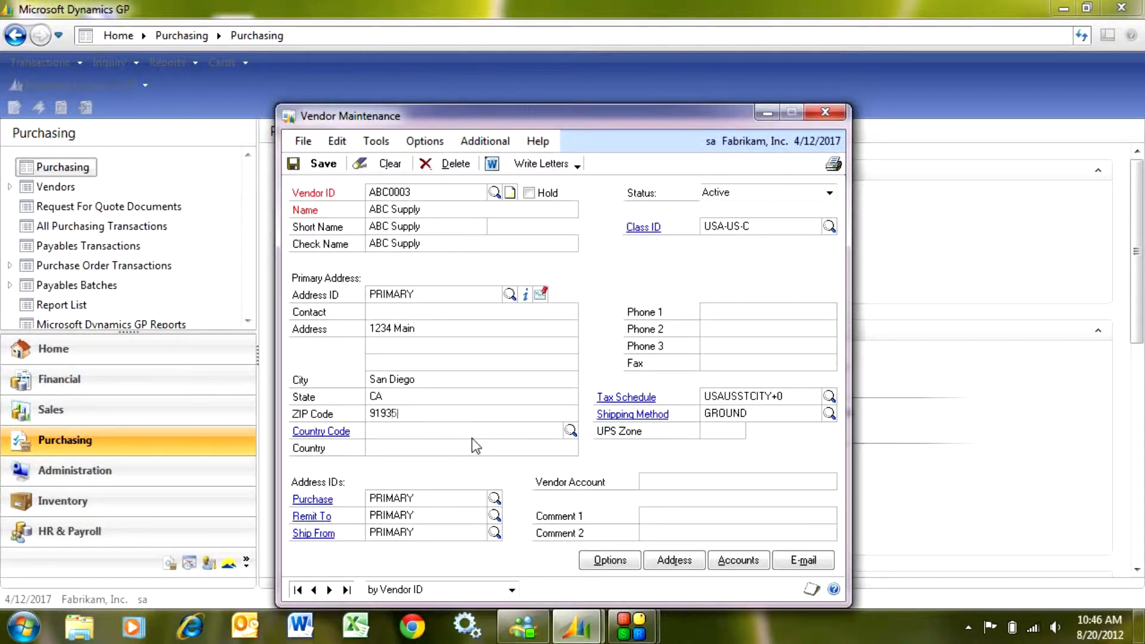
{"action": "left_click", "coordinate": [467, 430]}
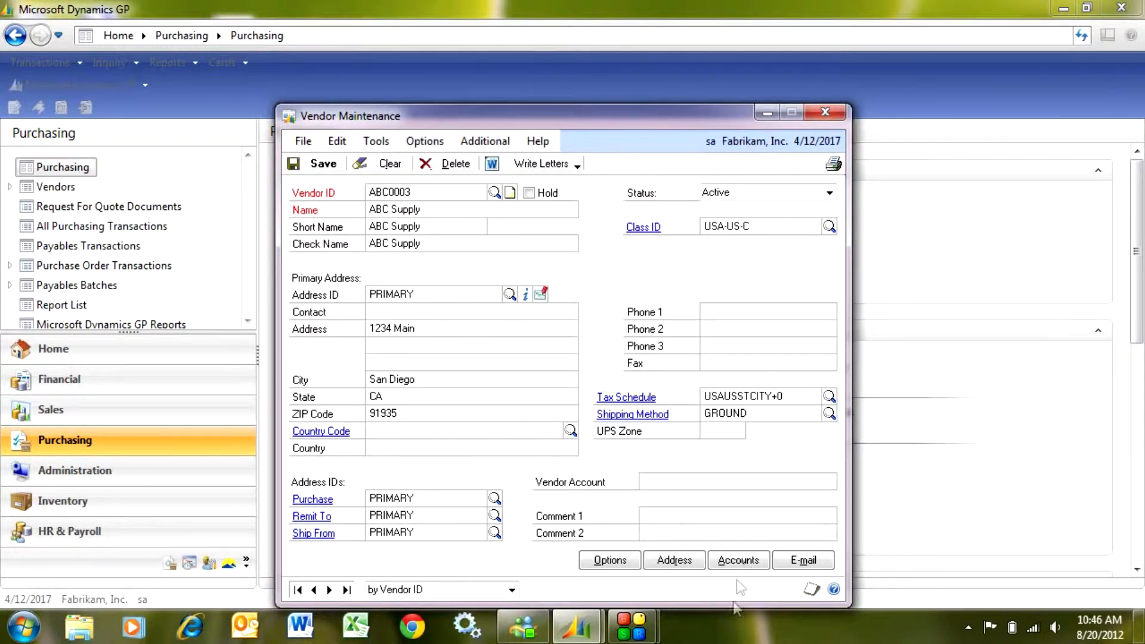
{"action": "left_click", "coordinate": [737, 560]}
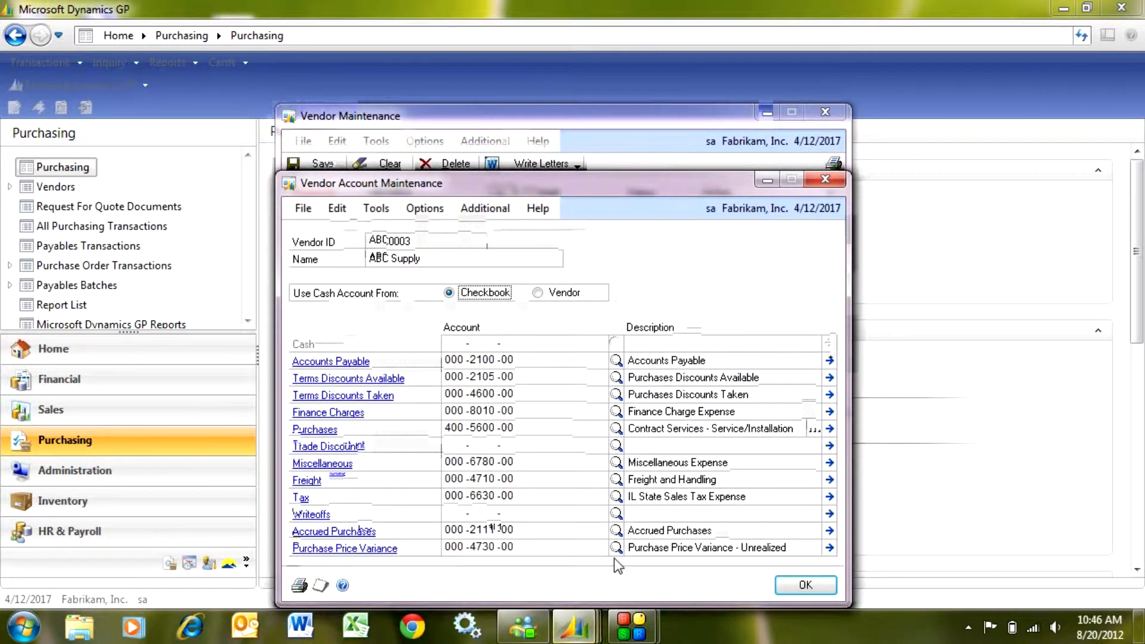
{"action": "left_click", "coordinate": [805, 584]}
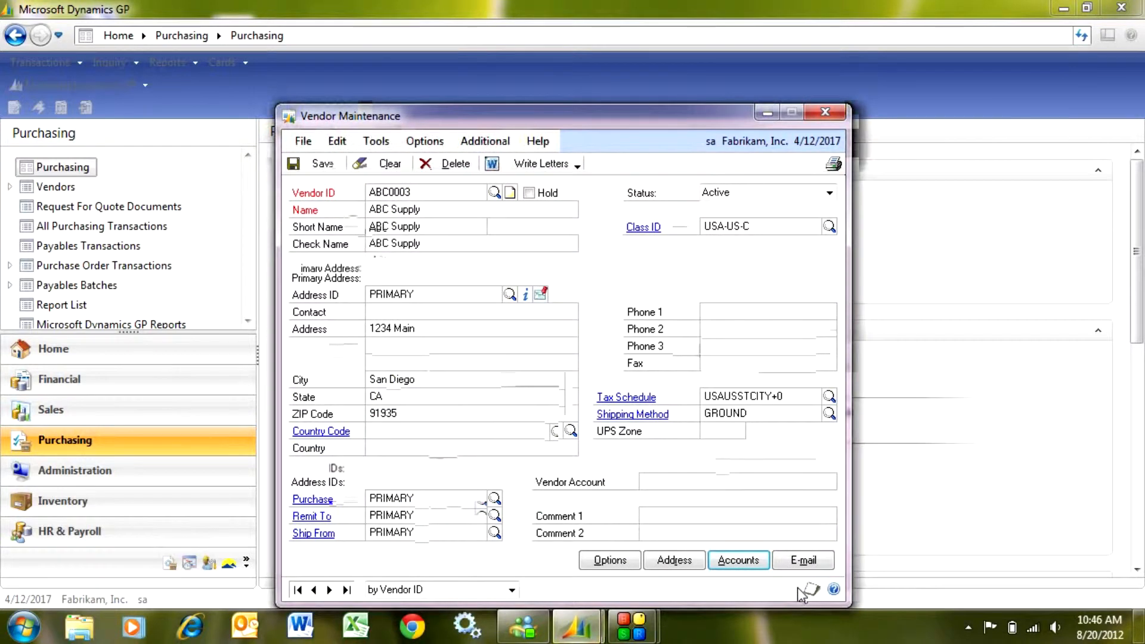
{"action": "mouse_move", "coordinate": [770, 584]}
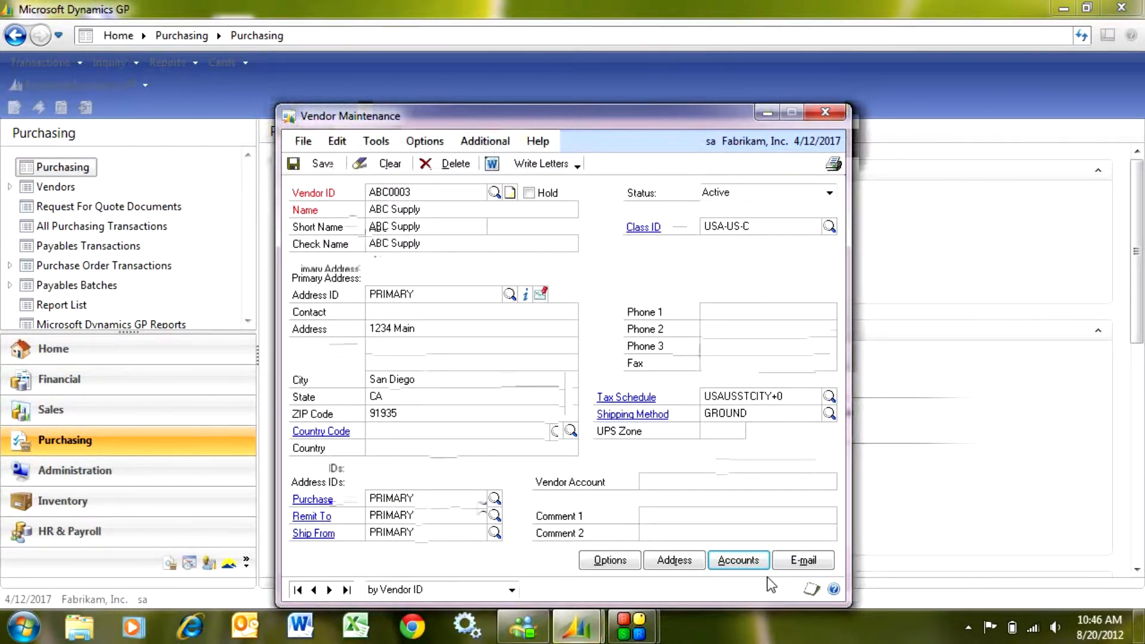
{"action": "left_click", "coordinate": [609, 560]}
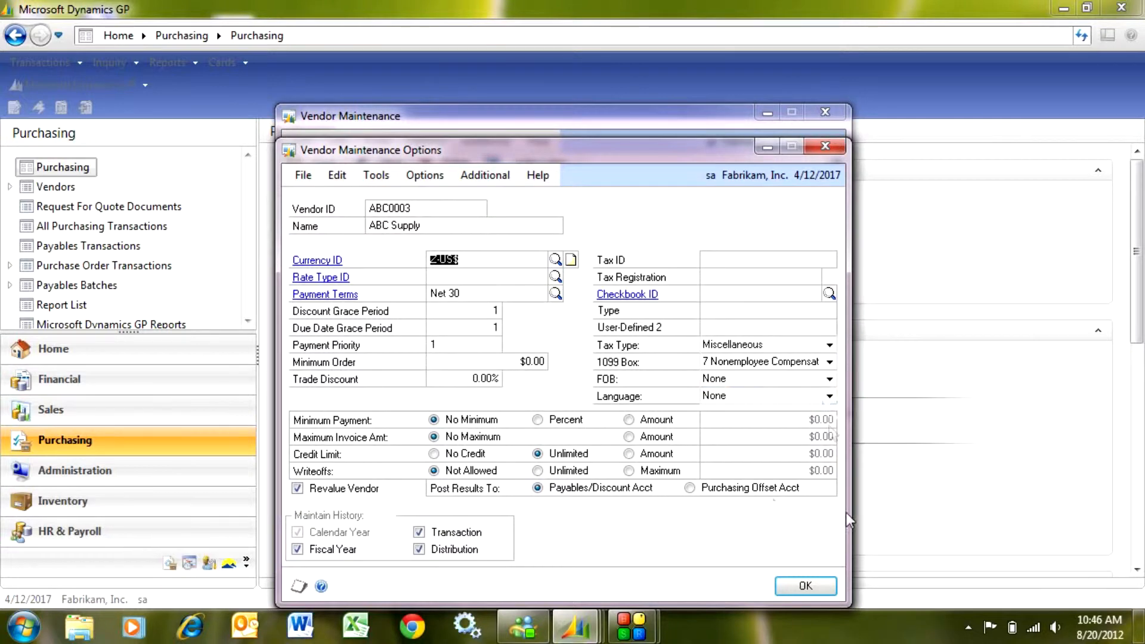
{"action": "left_click", "coordinate": [804, 586]}
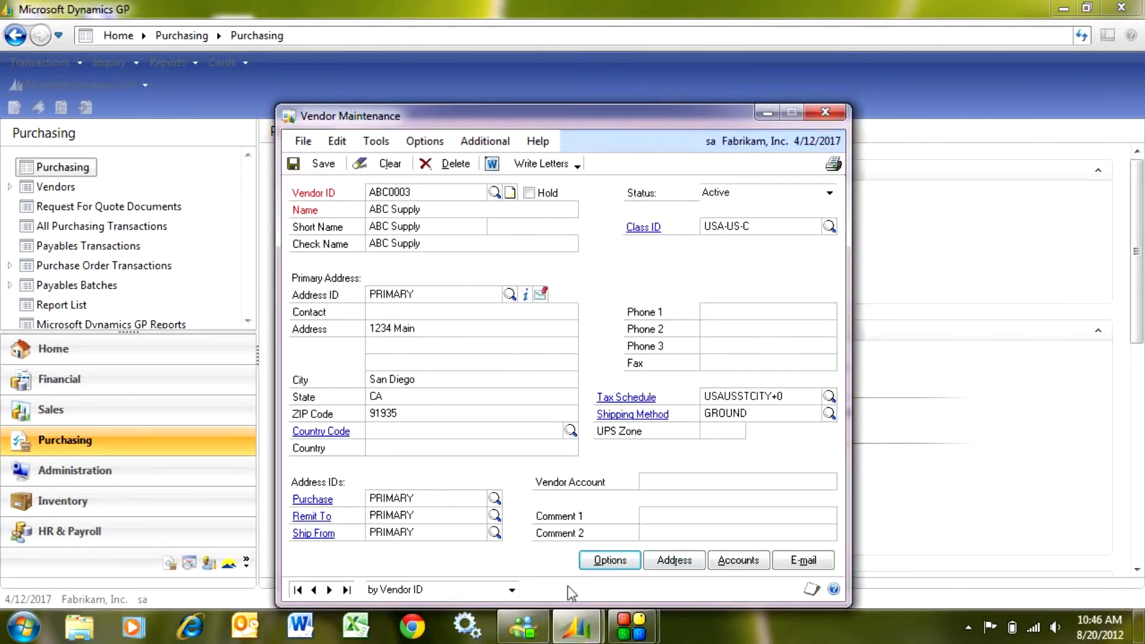